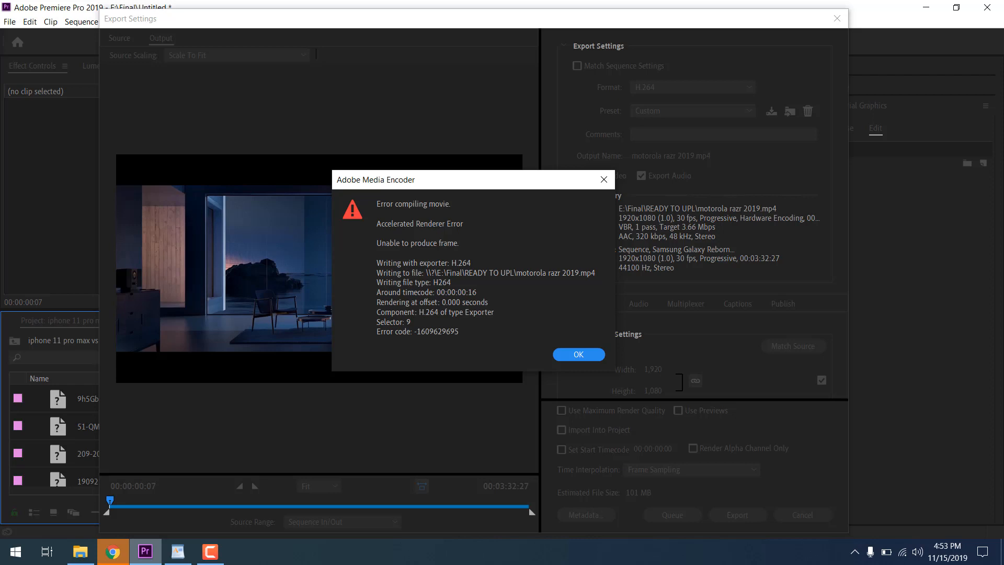
Dismiss the 'Error compiling movie' dialog and close the Export Settings window.
{"action": "left_click", "coordinate": [577, 354]}
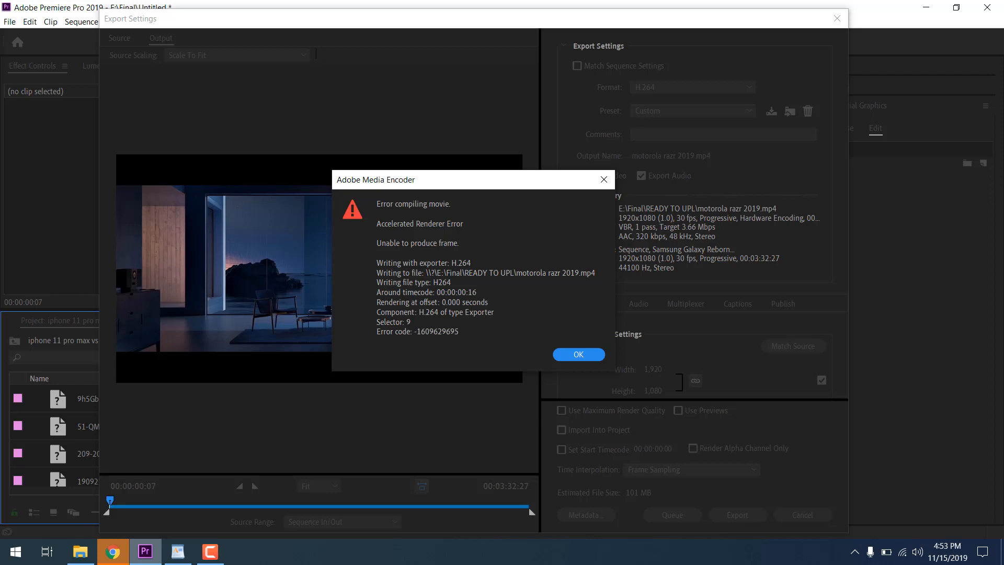
{"action": "left_click", "coordinate": [577, 354]}
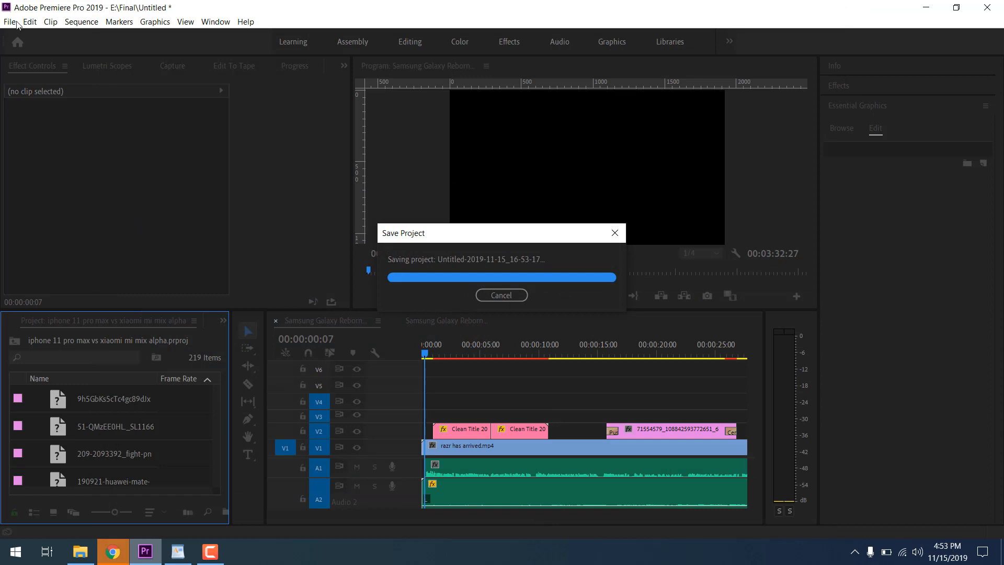
{"action": "left_click", "coordinate": [9, 21]}
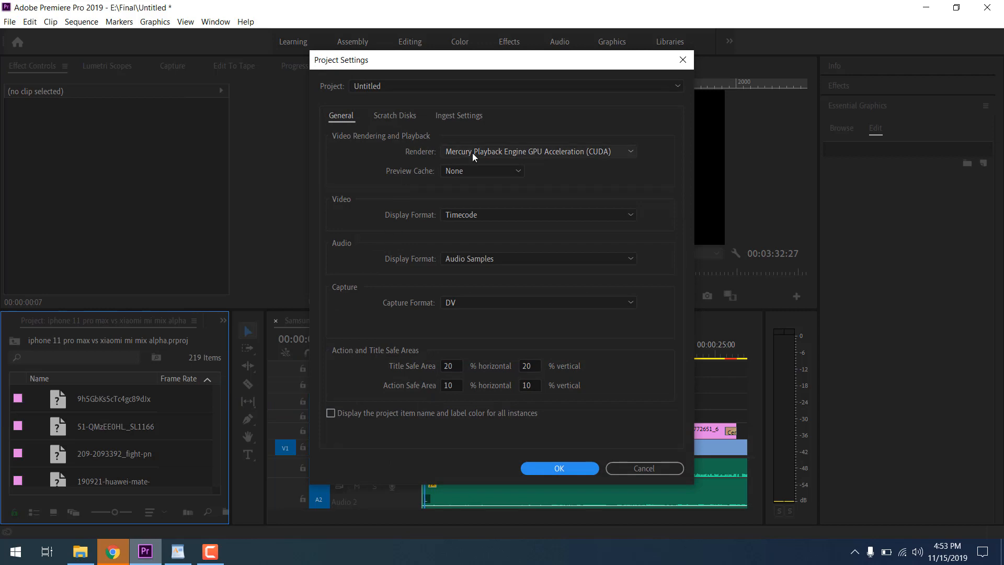
{"action": "left_click", "coordinate": [537, 151]}
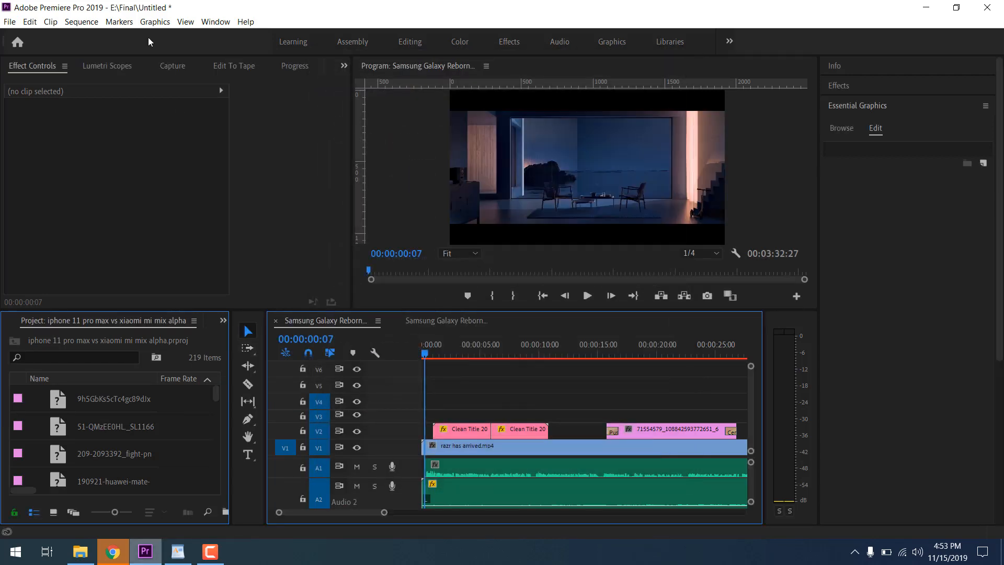
Save the project as Untitled2 in the E:\Final folder.
{"action": "left_click", "coordinate": [576, 467]}
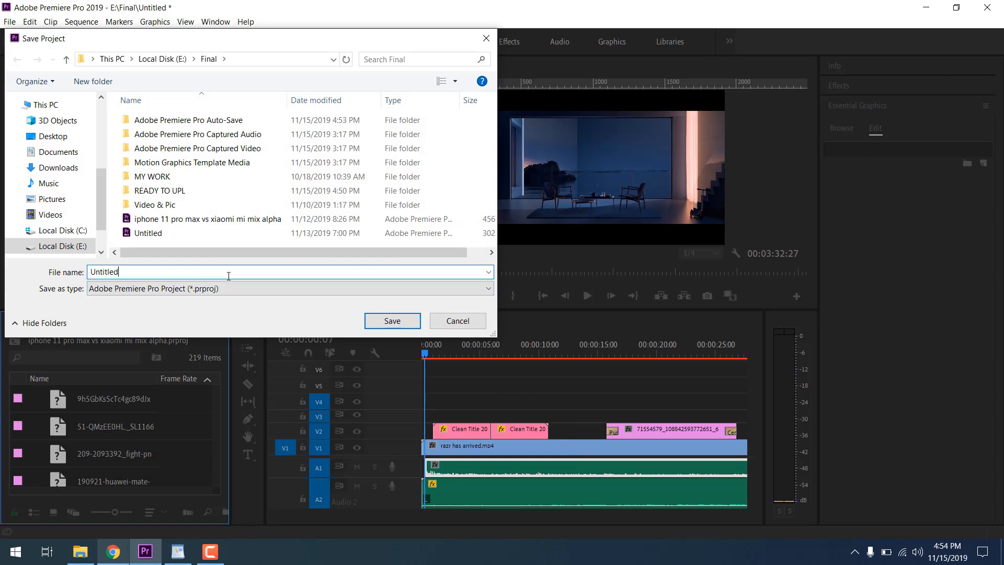
{"action": "left_click", "coordinate": [392, 320]}
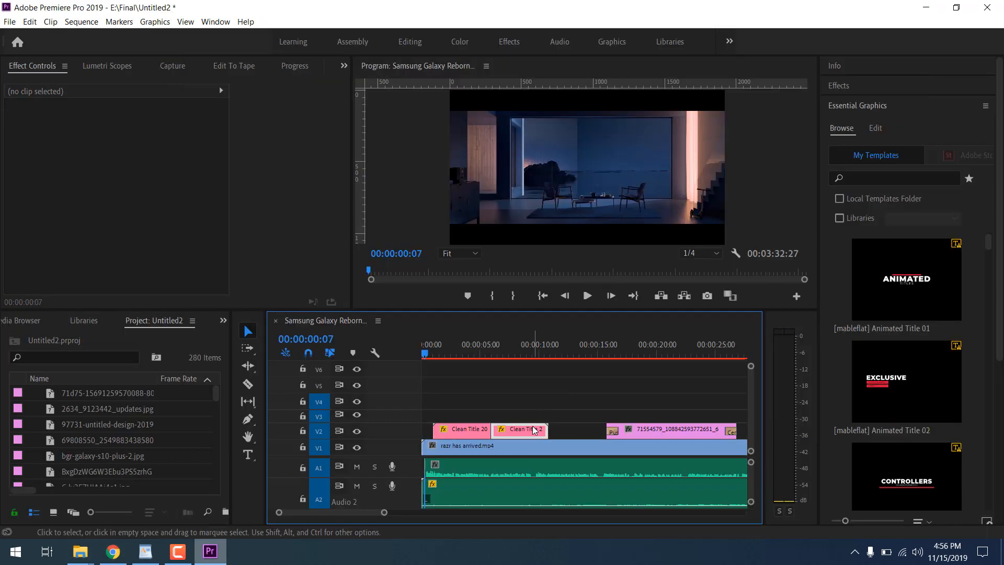
Set the project renderer to Mercury Playback Engine Software Only in General project settings.
{"action": "left_click", "coordinate": [461, 428]}
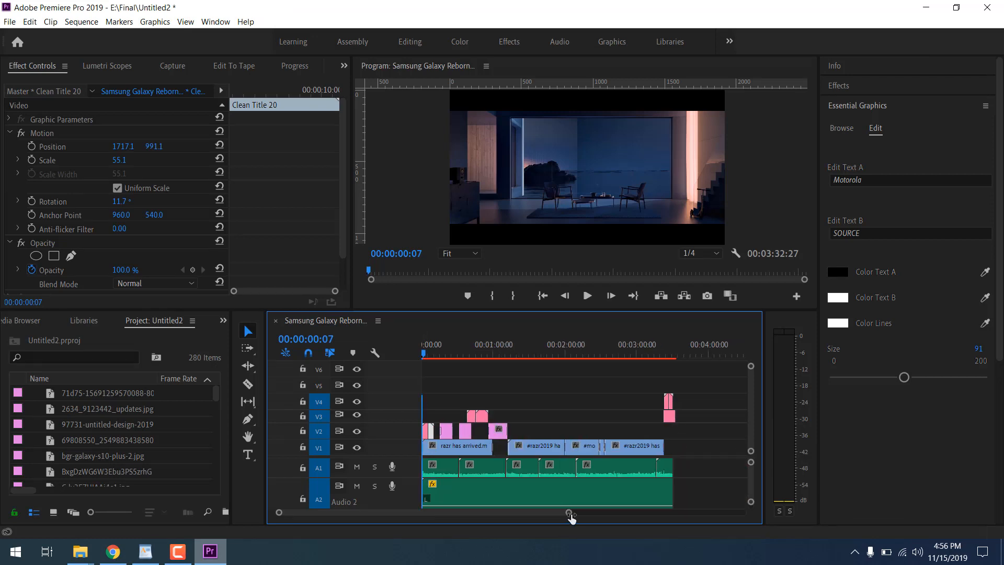
{"action": "left_click", "coordinate": [10, 21]}
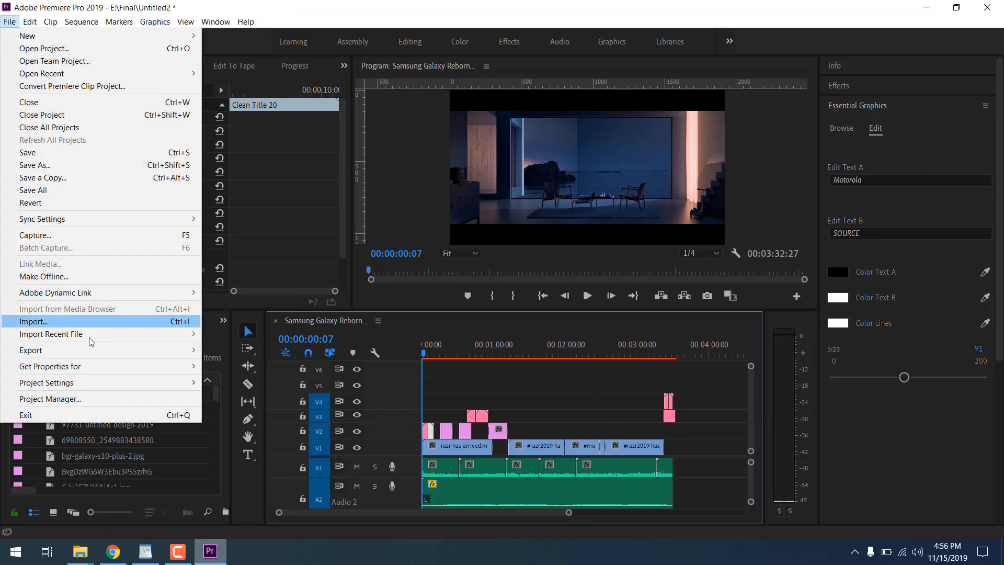
{"action": "mouse_move", "coordinate": [46, 383]}
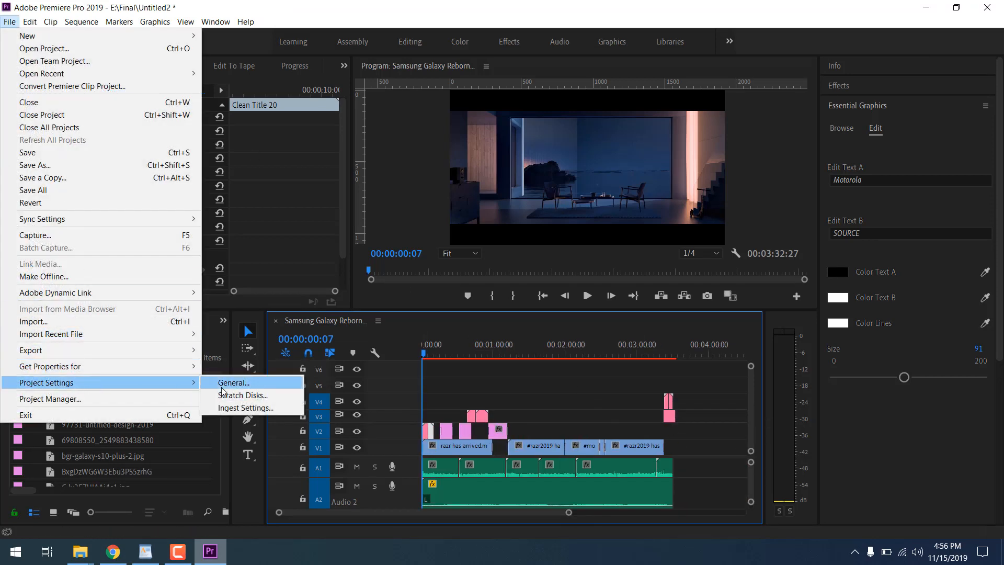
{"action": "left_click", "coordinate": [234, 383]}
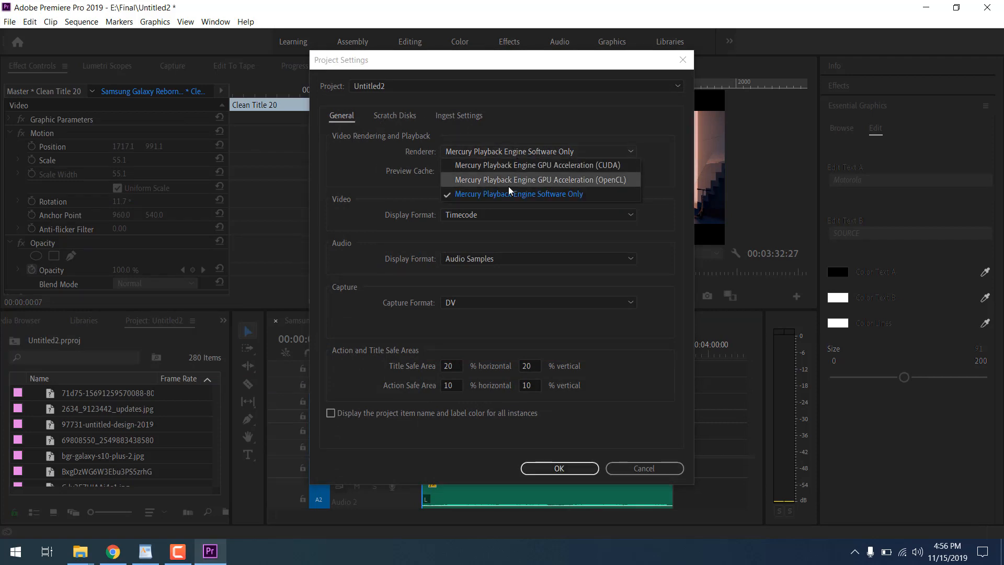
{"action": "left_click", "coordinate": [643, 469]}
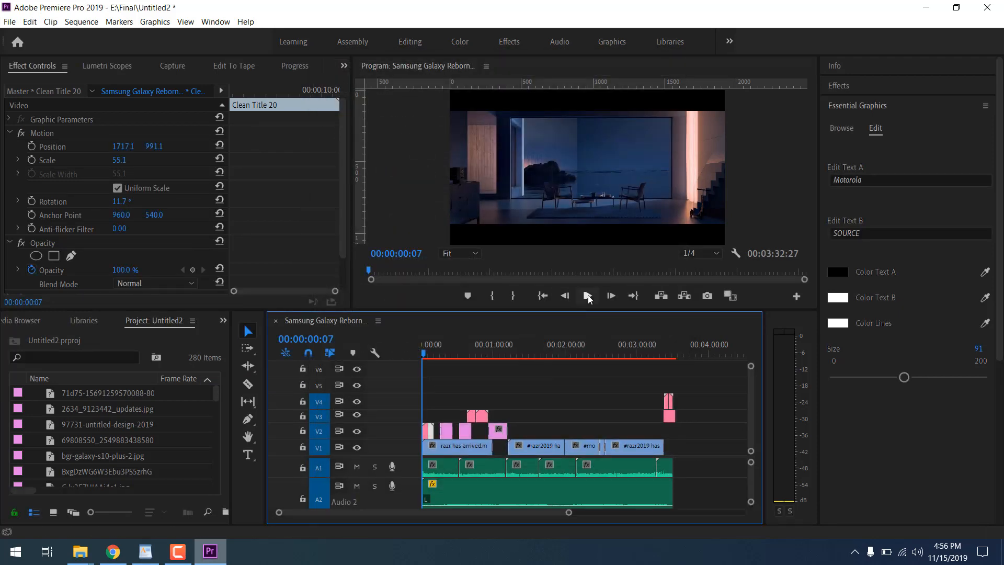
Reopen the H.264 export (Ctrl+M) and name the output file a.mp4.
{"action": "left_click", "coordinate": [10, 21]}
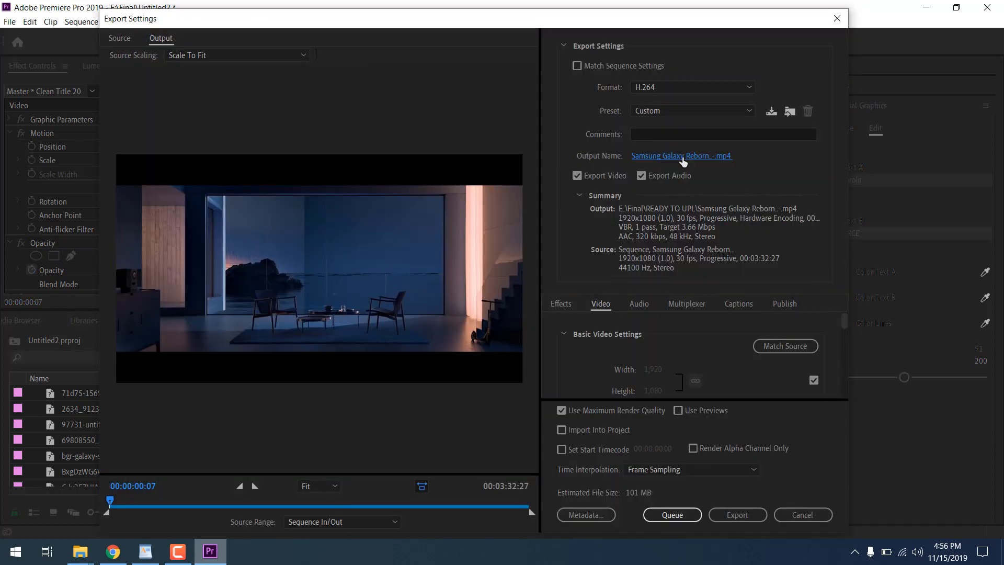
{"action": "left_click", "coordinate": [680, 156]}
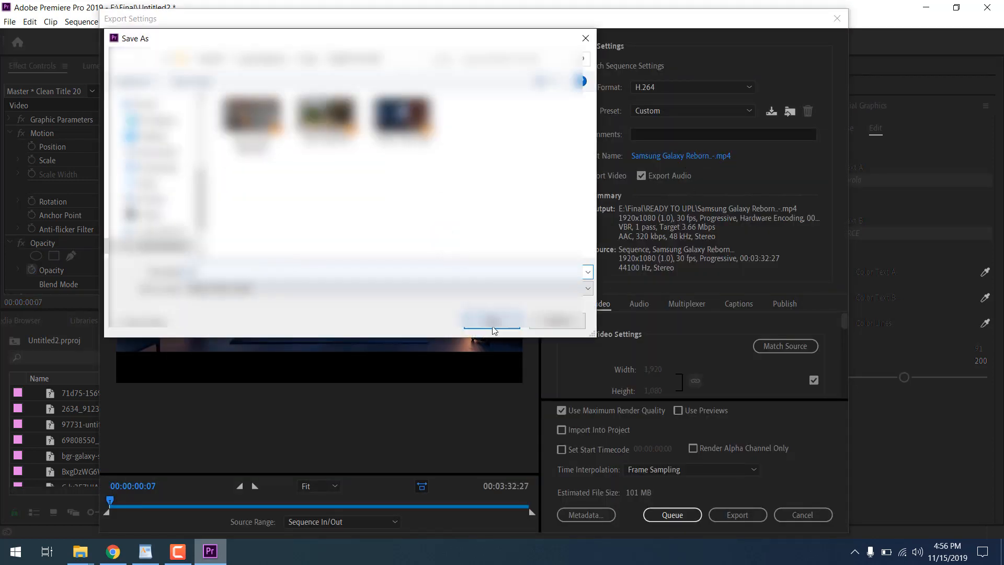
{"action": "left_click", "coordinate": [491, 320]}
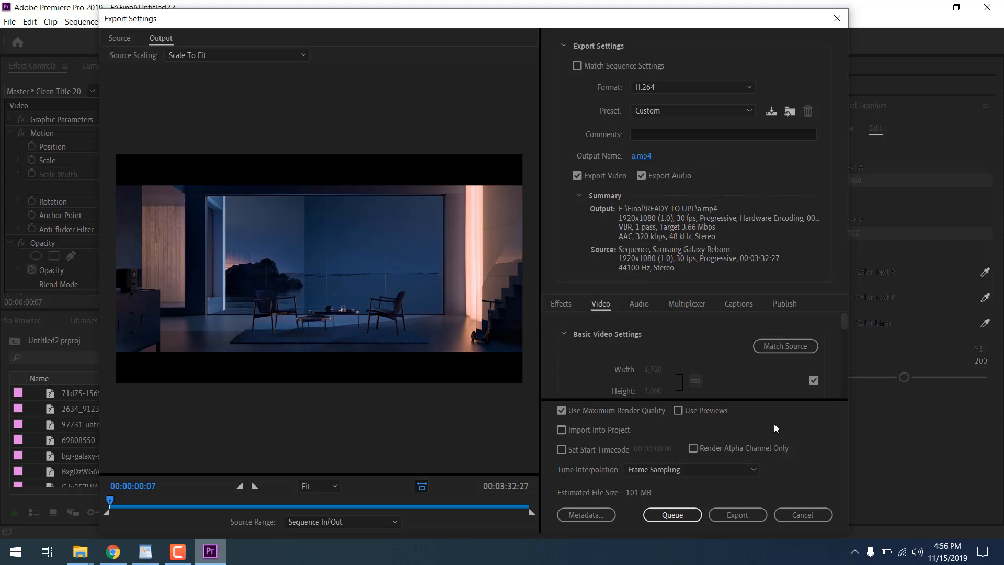
{"action": "mouse_move", "coordinate": [744, 313]}
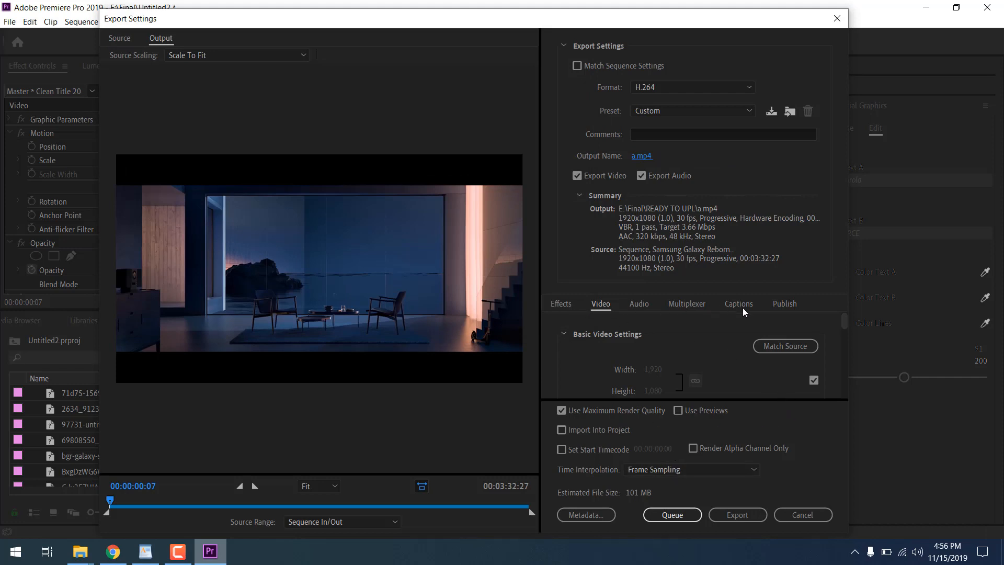
Set Encoding Settings Performance to Software Encoding and start the export to a.mp4.
{"action": "scroll", "scroll_direction": "down", "scroll_amount": 3}
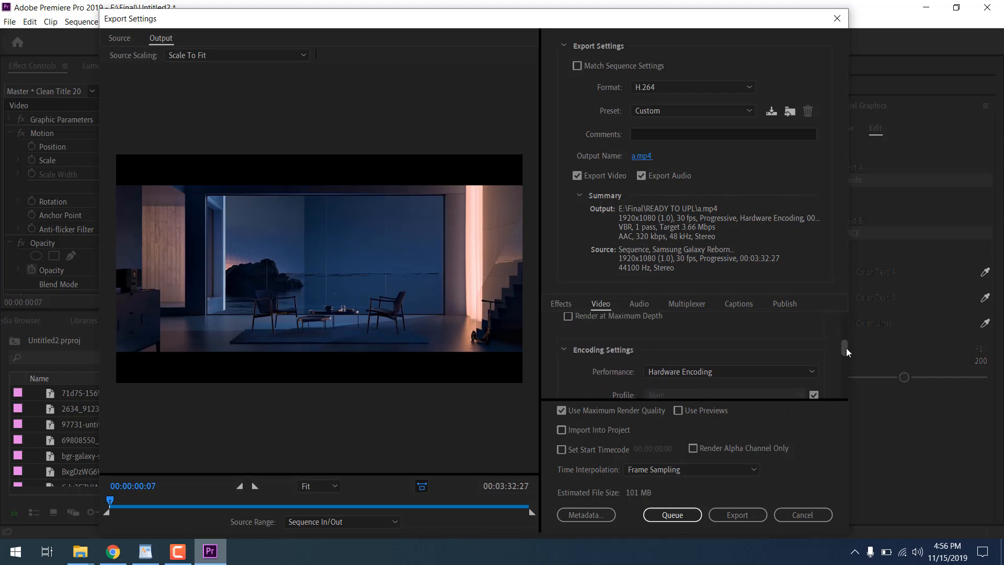
{"action": "scroll", "scroll_direction": "down", "scroll_amount": 3}
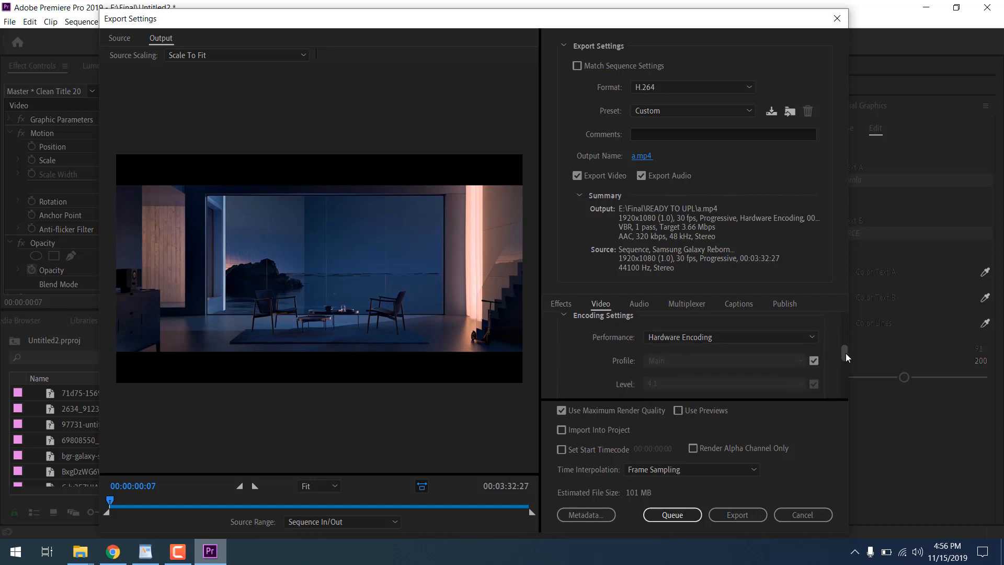
{"action": "left_click", "coordinate": [729, 337]}
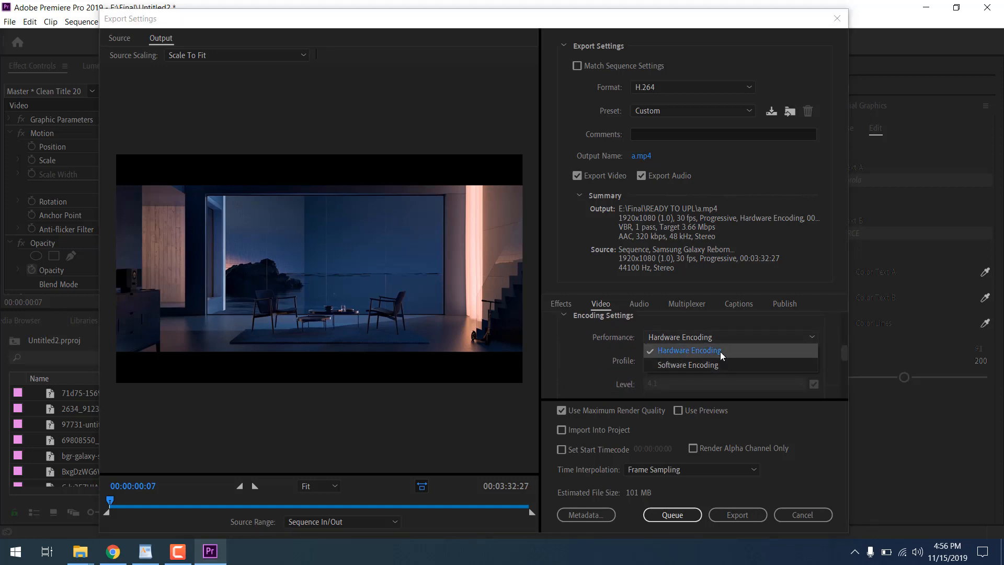
{"action": "left_click", "coordinate": [688, 365]}
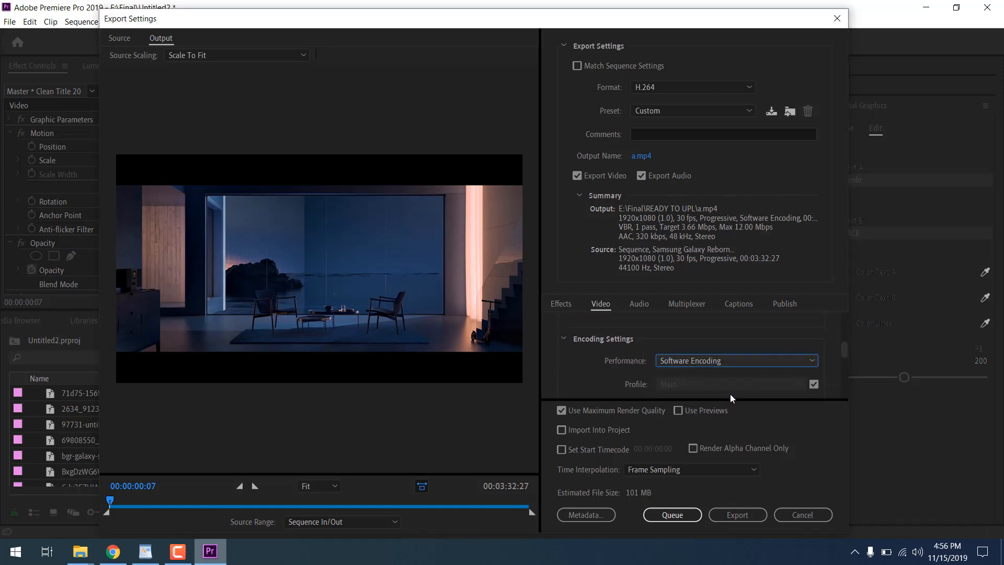
{"action": "left_click", "coordinate": [737, 514]}
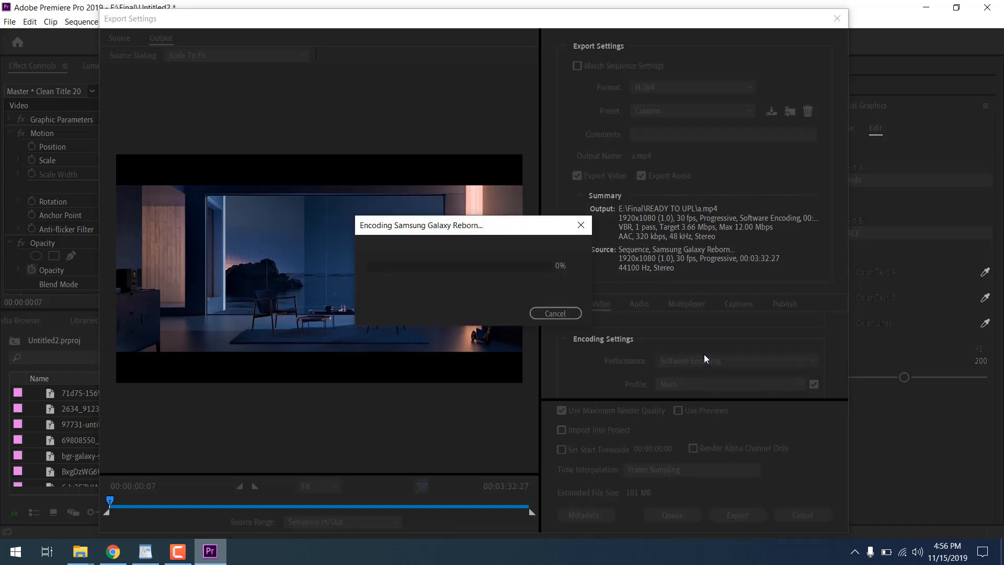